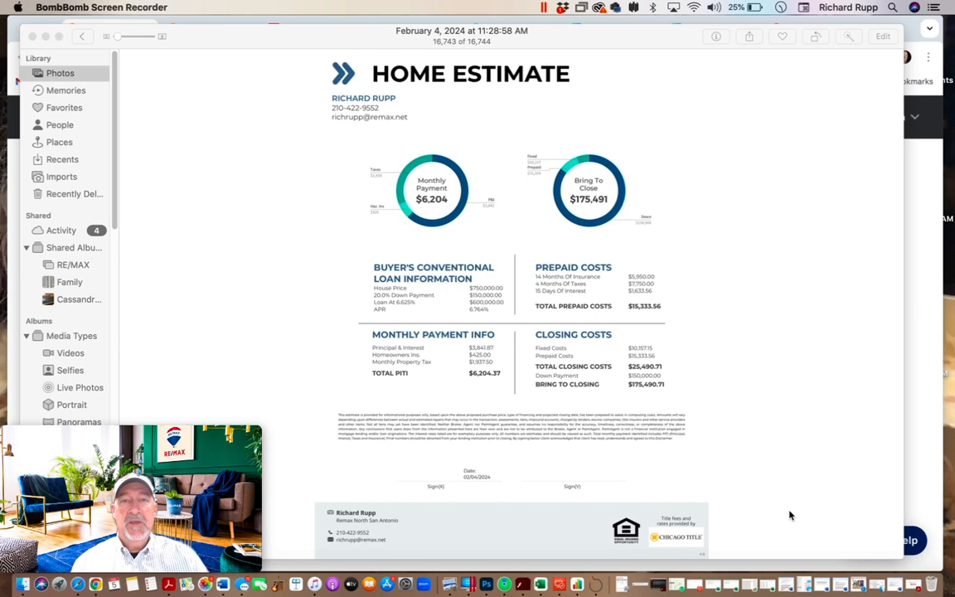
{"action": "mouse_move", "coordinate": [568, 367]}
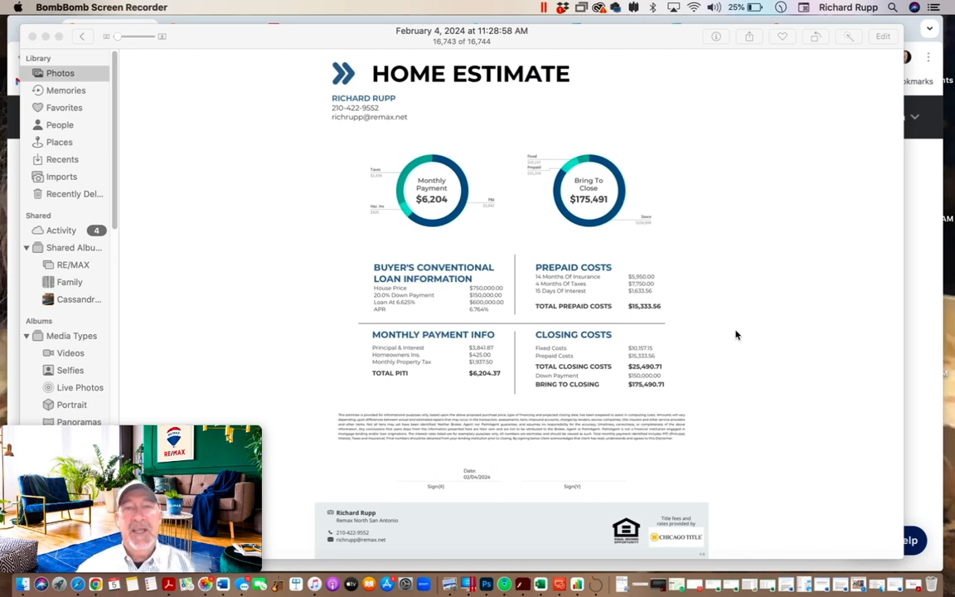
{"action": "mouse_move", "coordinate": [808, 298]}
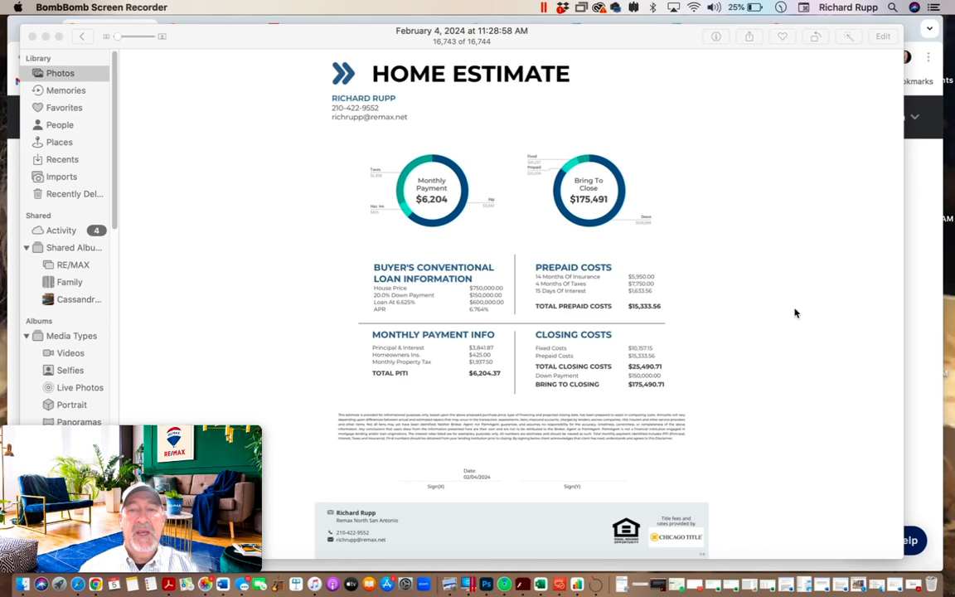
{"action": "mouse_move", "coordinate": [814, 296]}
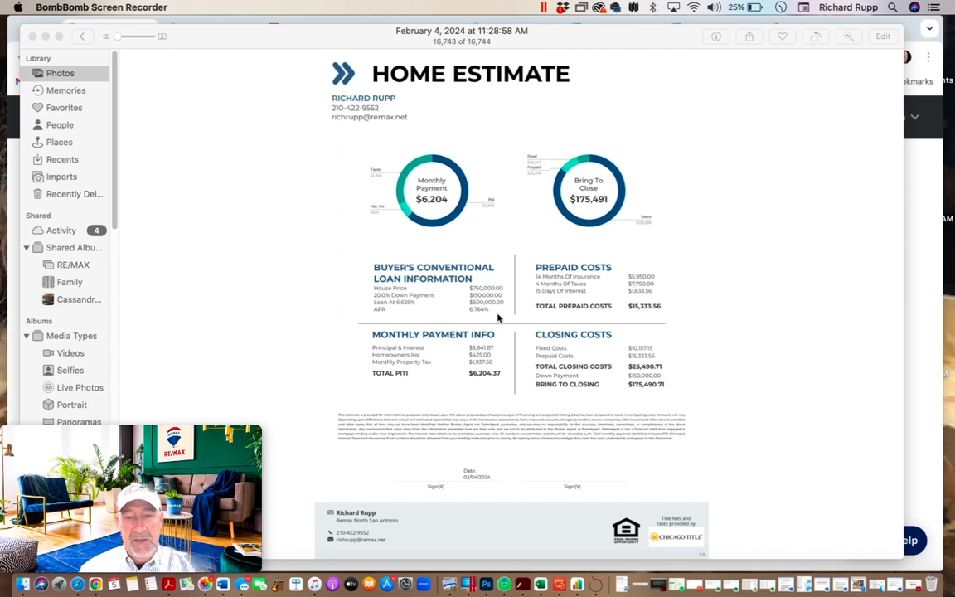
{"action": "mouse_move", "coordinate": [487, 310]}
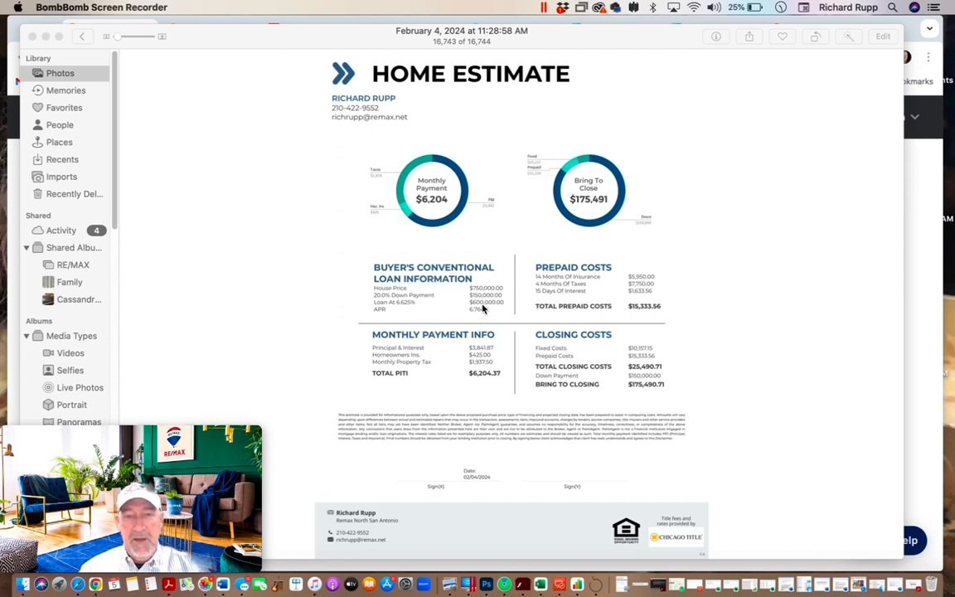
{"action": "mouse_move", "coordinate": [741, 349]}
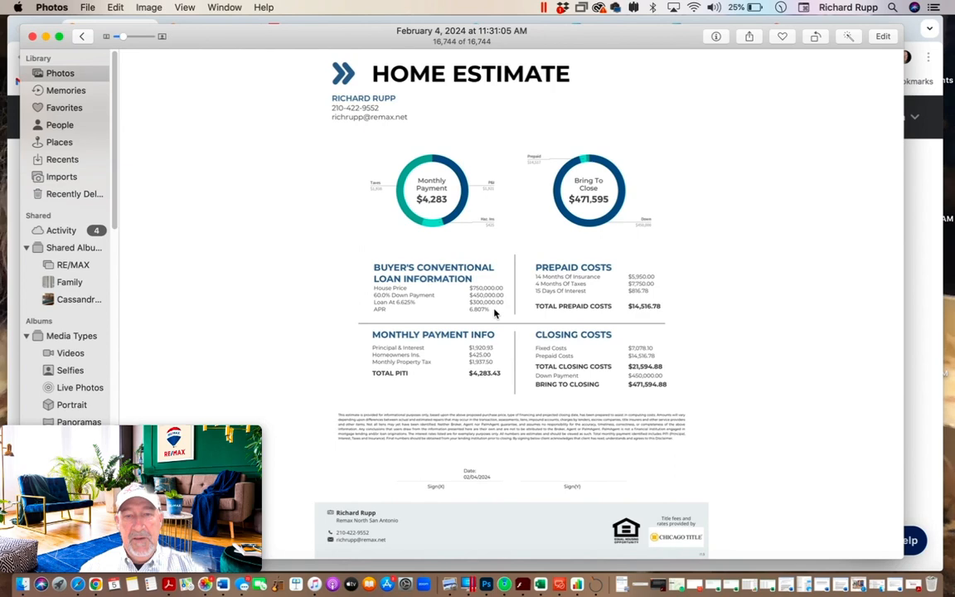
{"action": "mouse_move", "coordinate": [491, 345]}
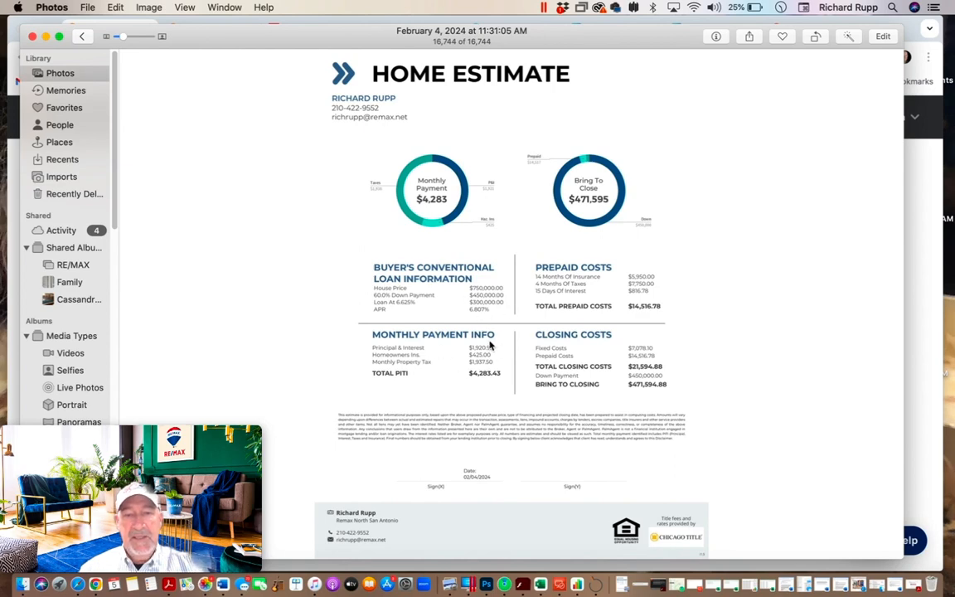
{"action": "mouse_move", "coordinate": [484, 307]}
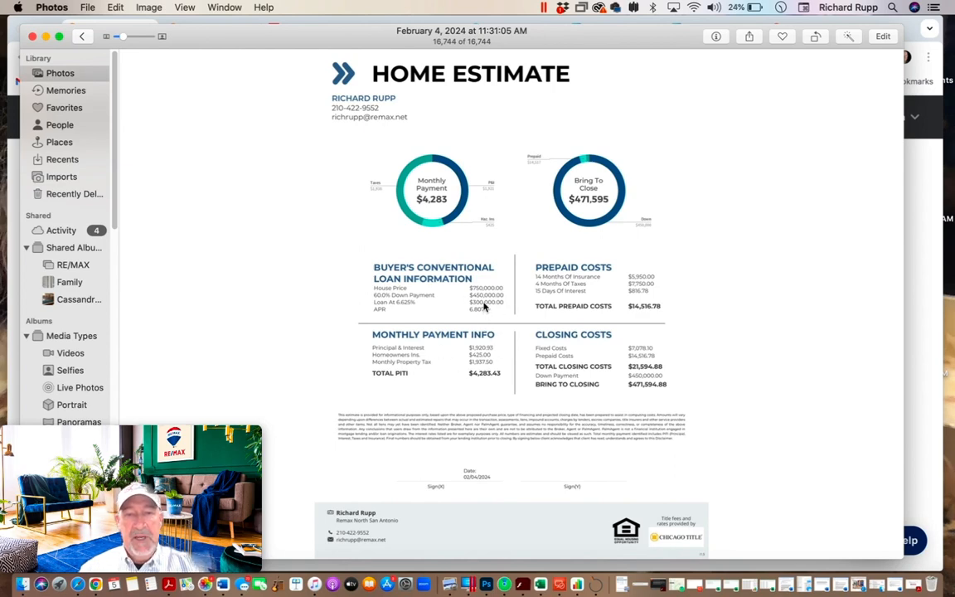
{"action": "mouse_move", "coordinate": [503, 307]}
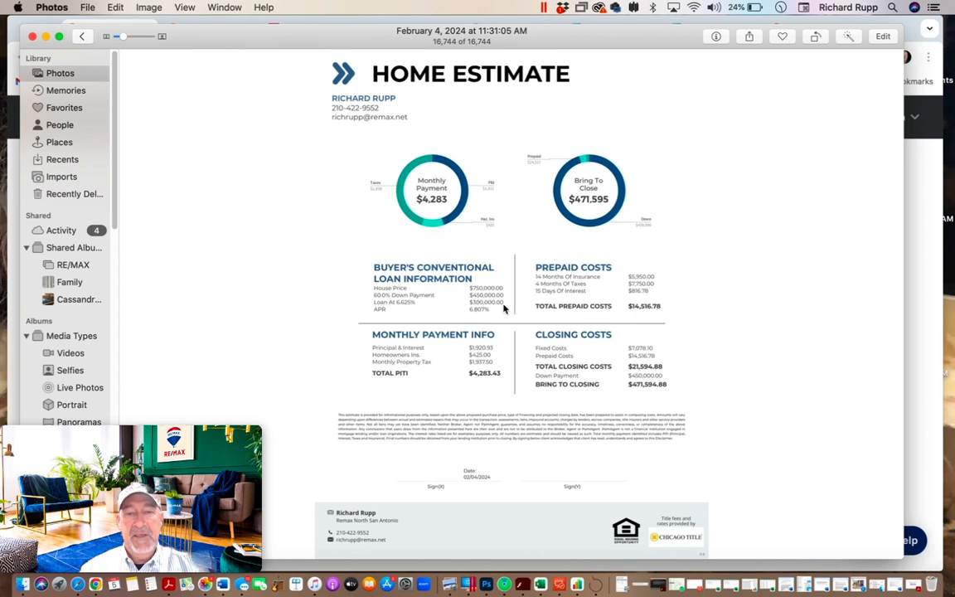
{"action": "mouse_move", "coordinate": [486, 312]}
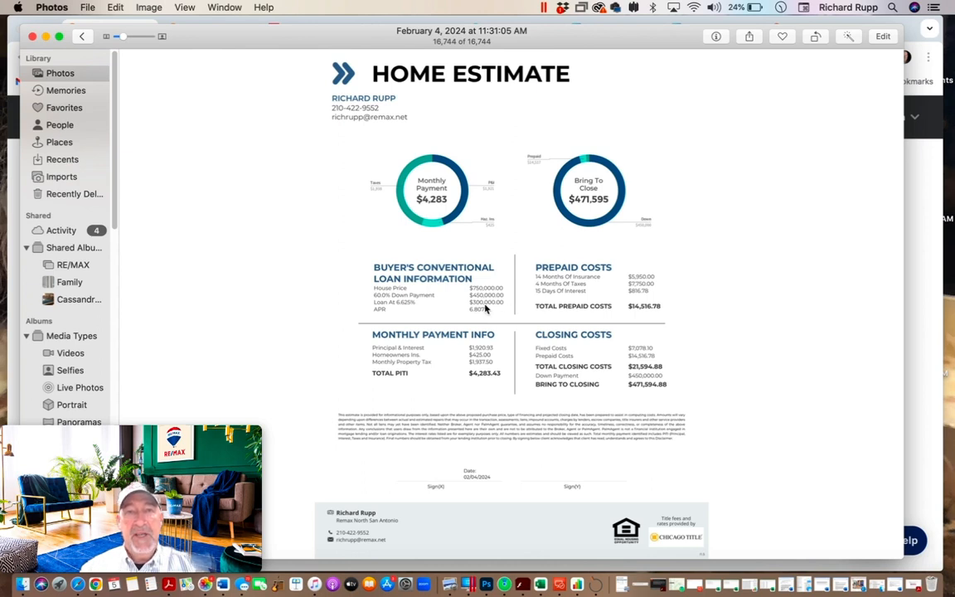
{"action": "mouse_move", "coordinate": [438, 244]}
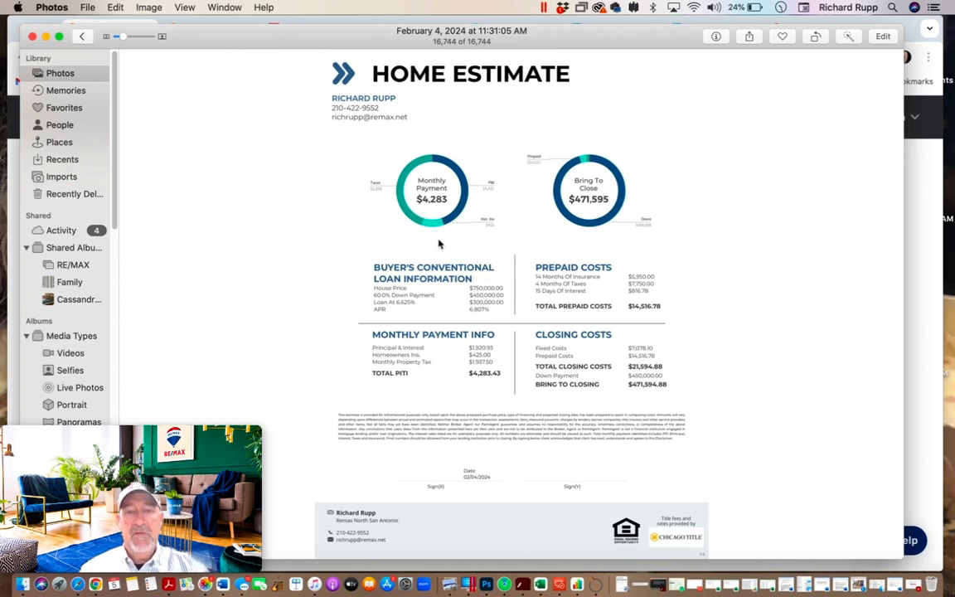